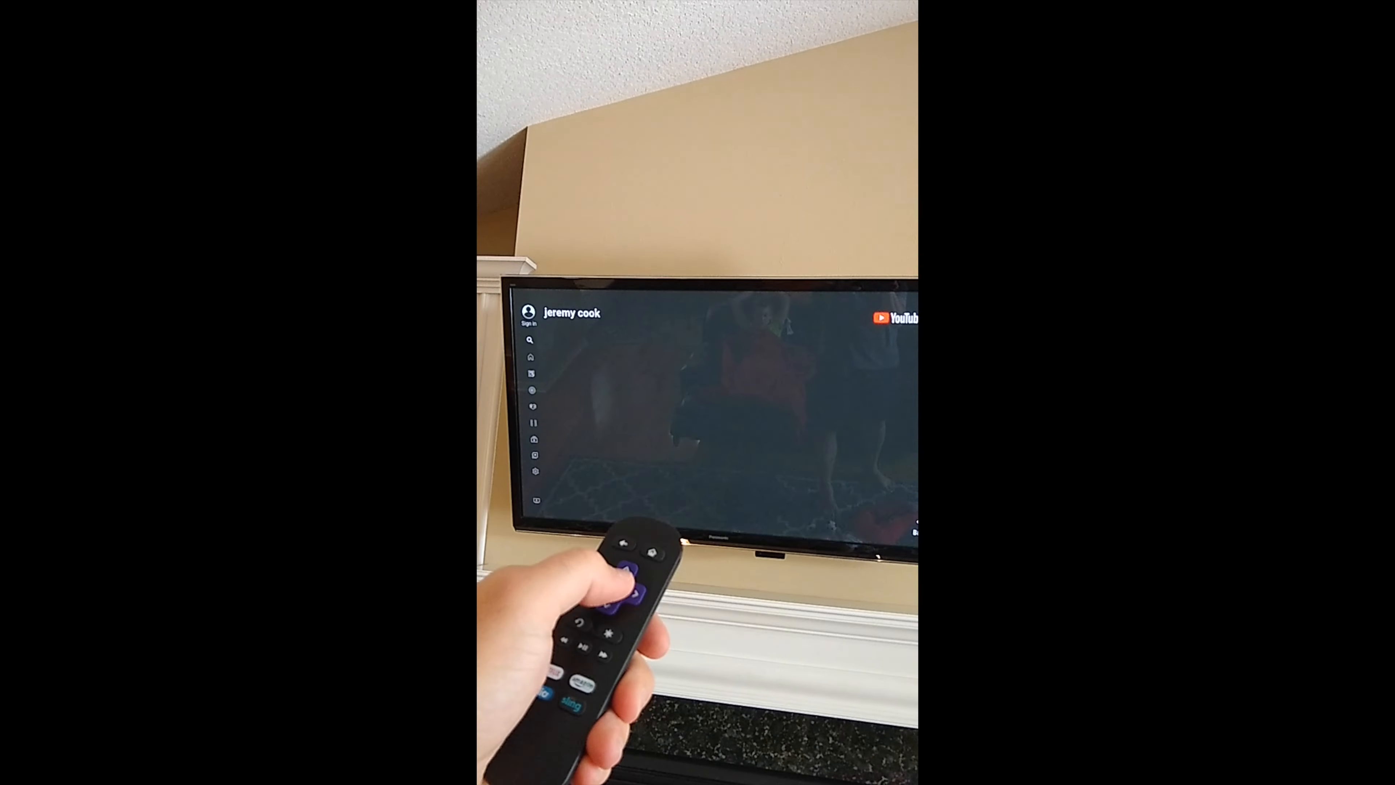
Submit the YouTube search for 'jeremy cook' and load the channel results
left_click(634, 585)
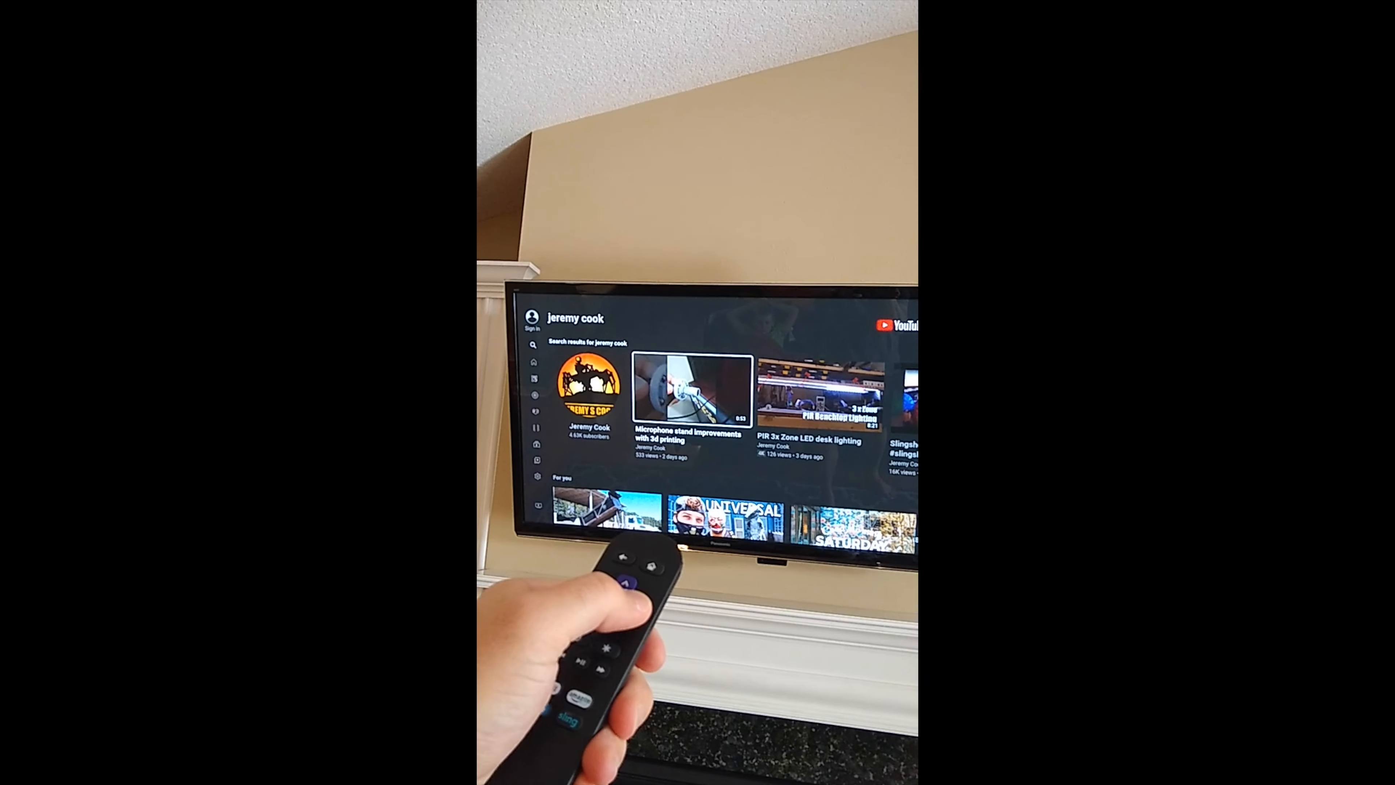